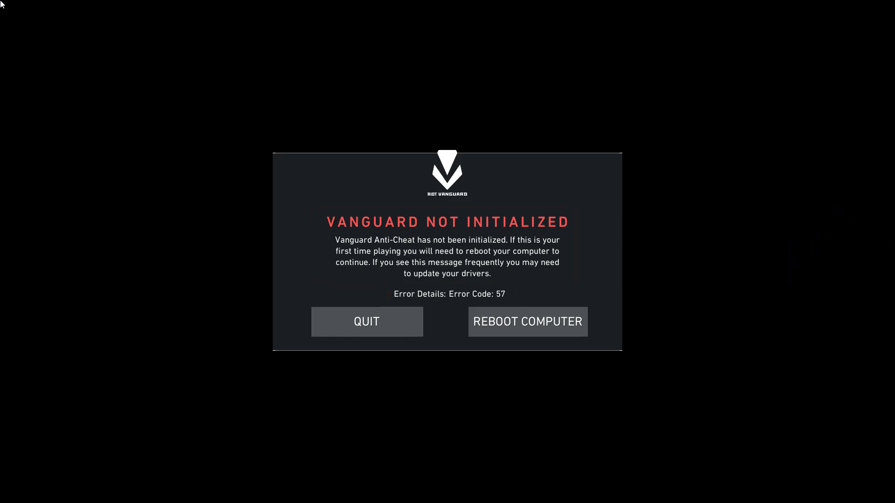
Step: Quit VALORANT from the error message, then relaunch it and start the game
left_click(366, 321)
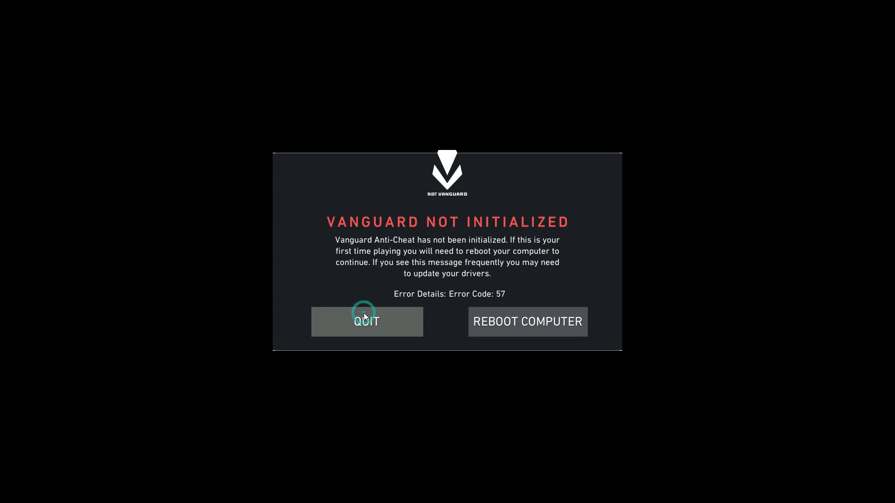
left_click(367, 321)
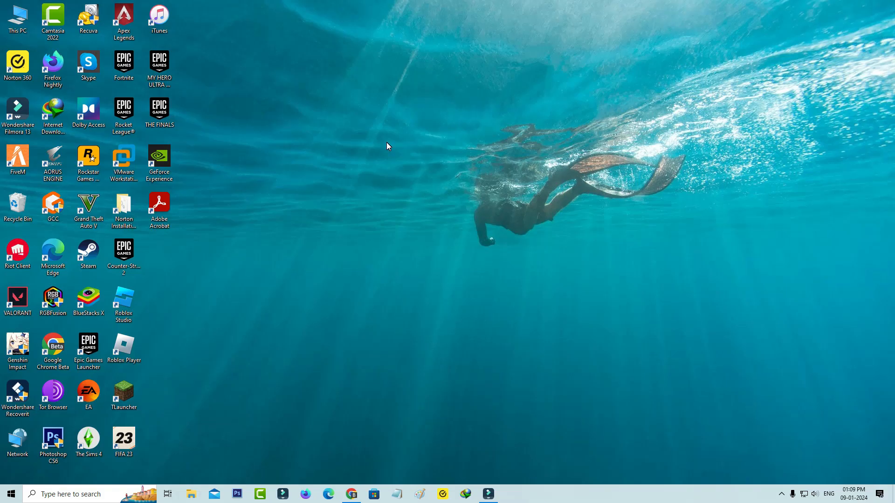
left_click(18, 299)
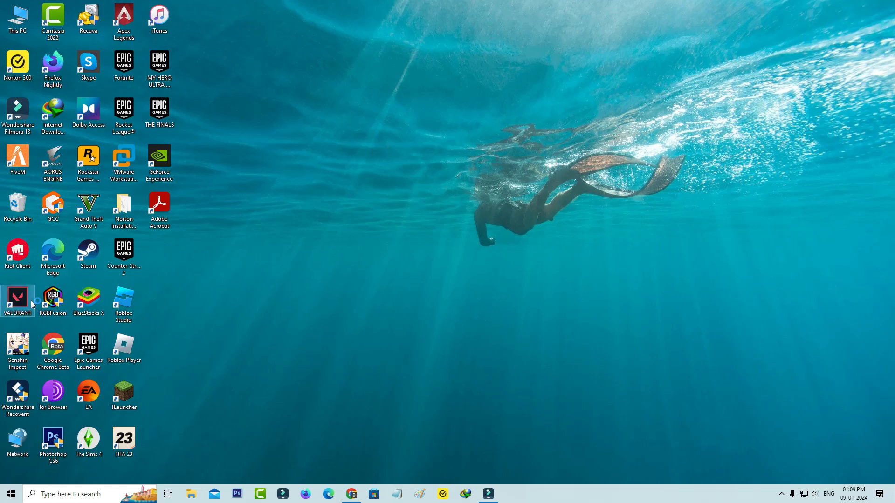
double_click(17, 299)
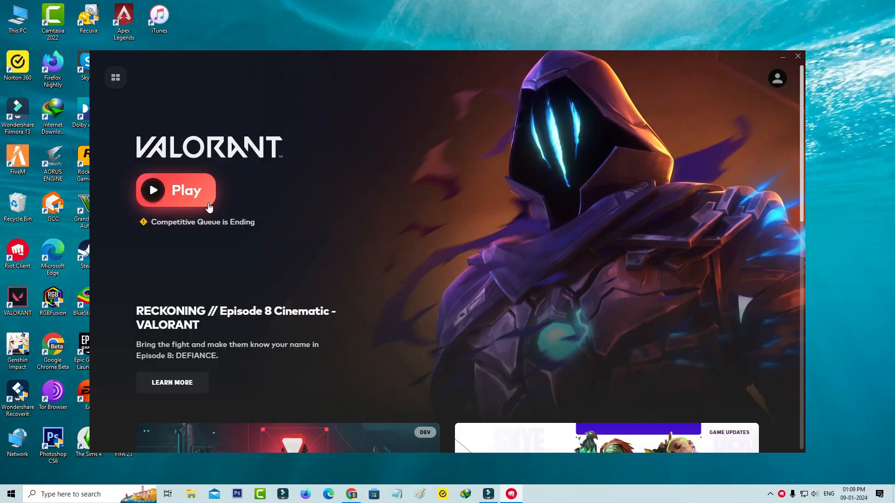
left_click(175, 190)
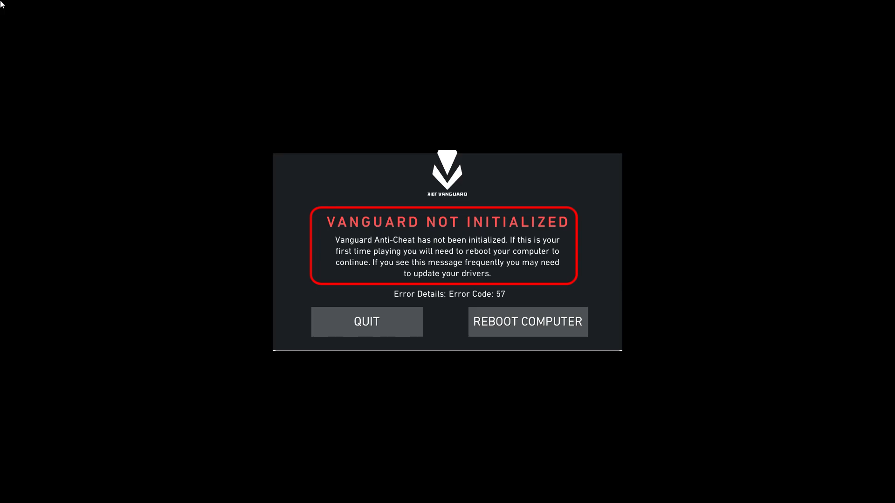
mouse_move(600, 76)
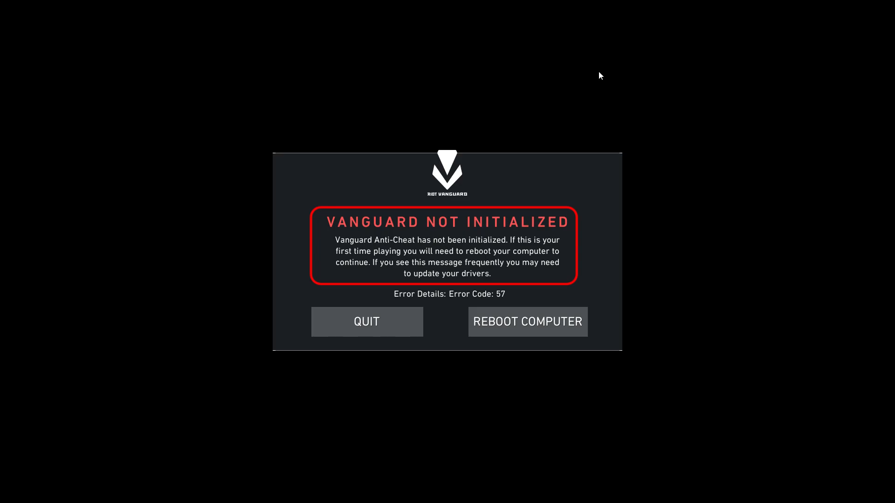
Step: Dismiss the repeated error and close Task Manager
left_click(366, 321)
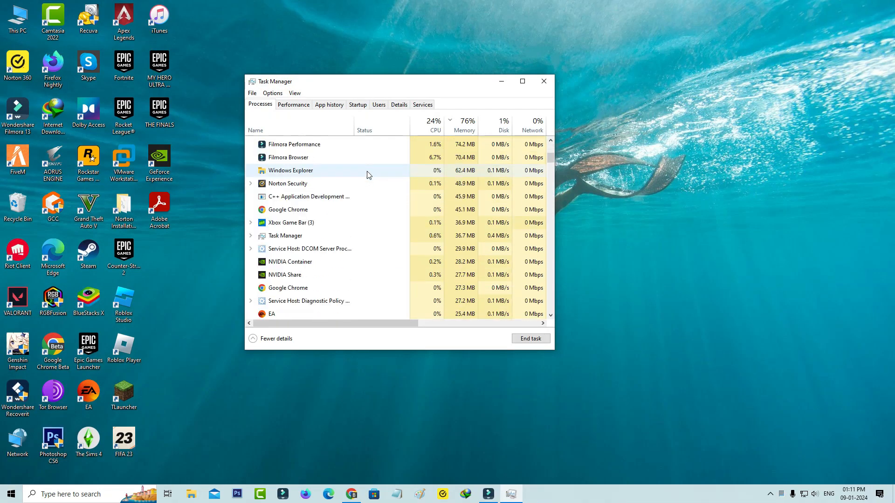
left_click(542, 81)
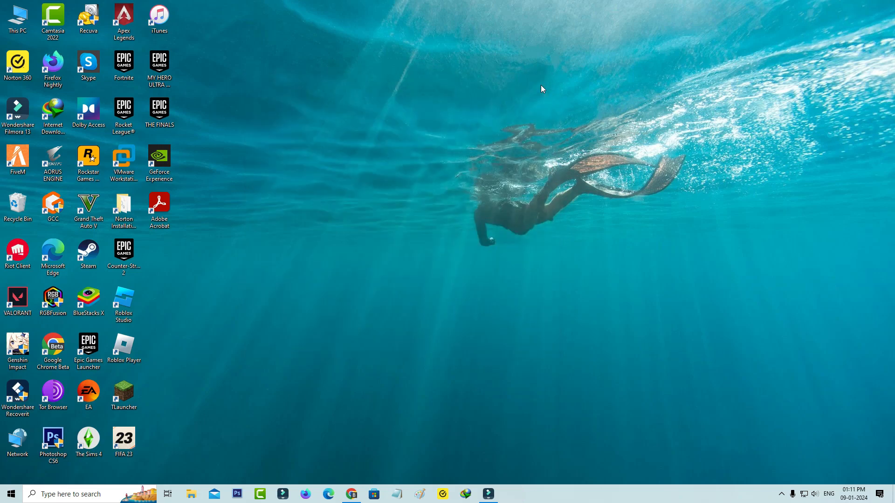
right_click(79, 237)
type("cmd")
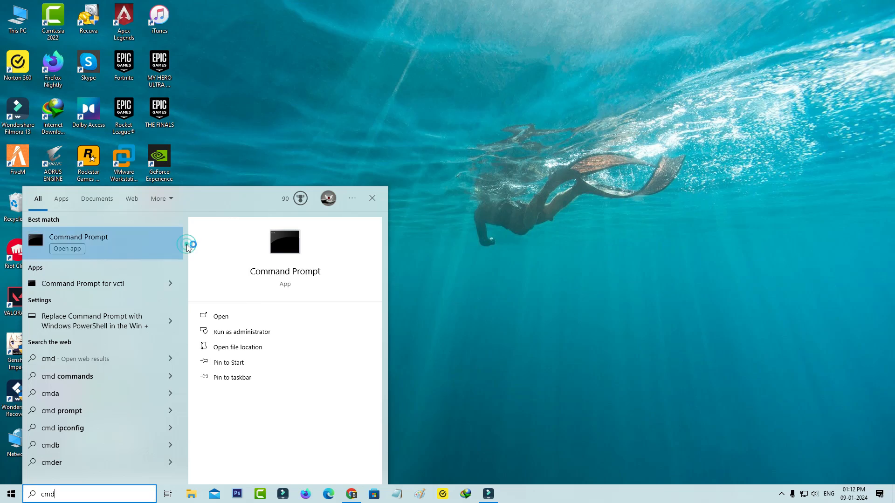
Step: From an administrator Command Prompt, run sc delete on the vgc and vgk services
left_click(242, 331)
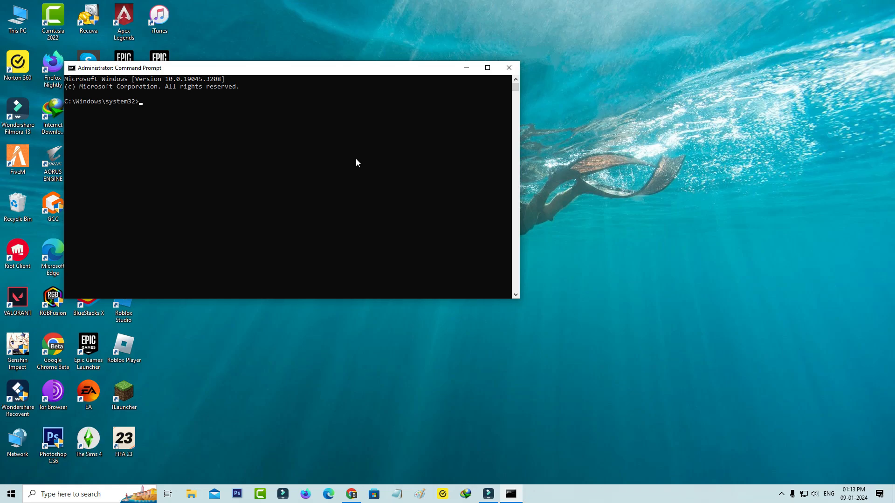
type("sc delete vgc")
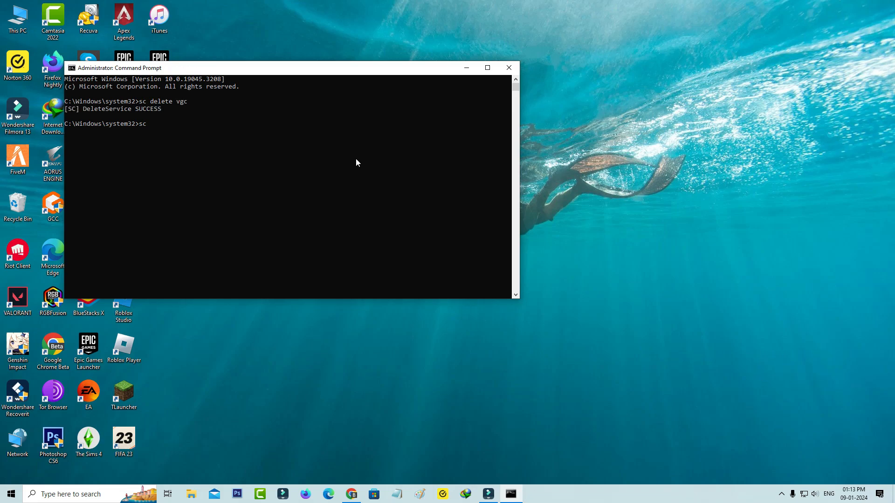
type("delete vgk")
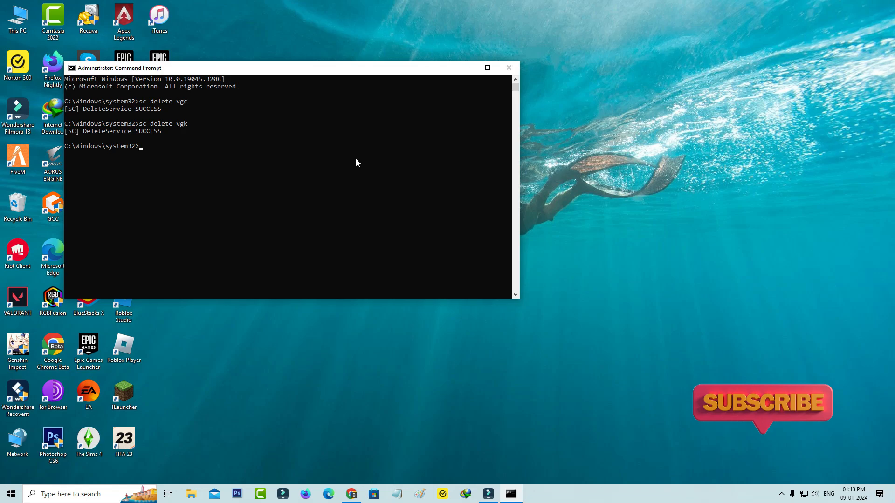
Step: Close Command Prompt, open %localappdata% via Run, and bring up the VALORANT folder's actions
left_click(508, 67)
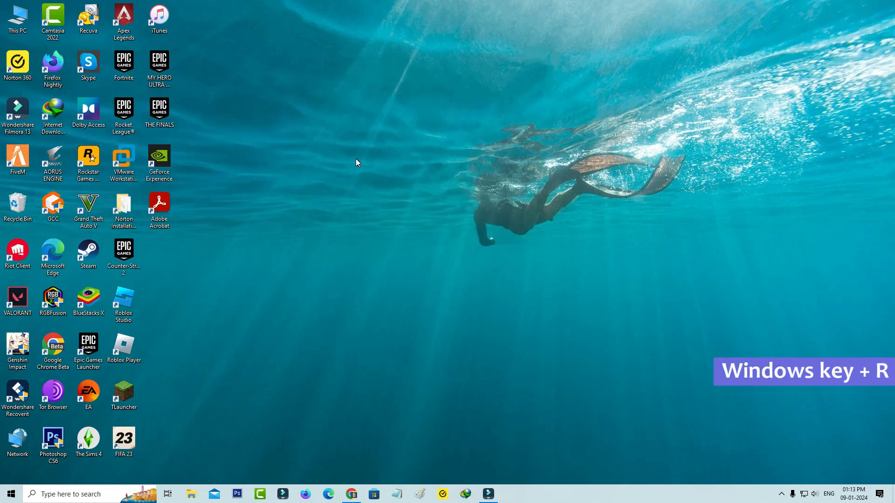
key("win+r")
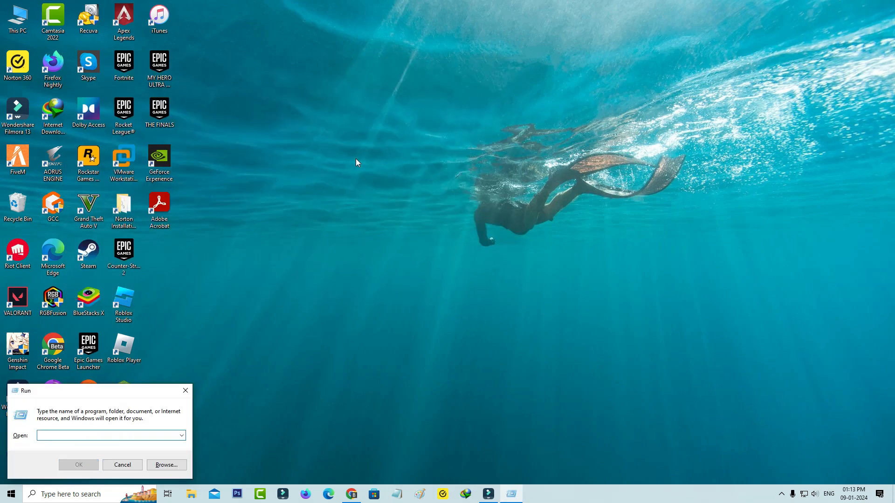
type("%localappdata%")
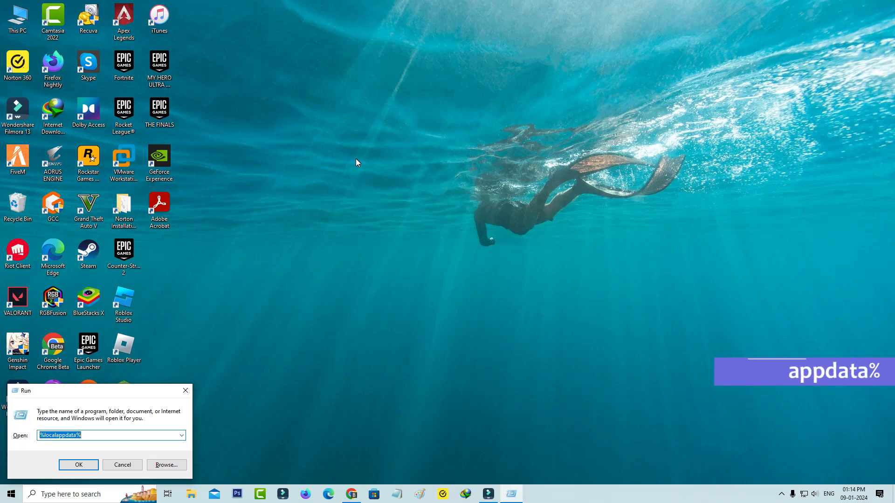
left_click(79, 464)
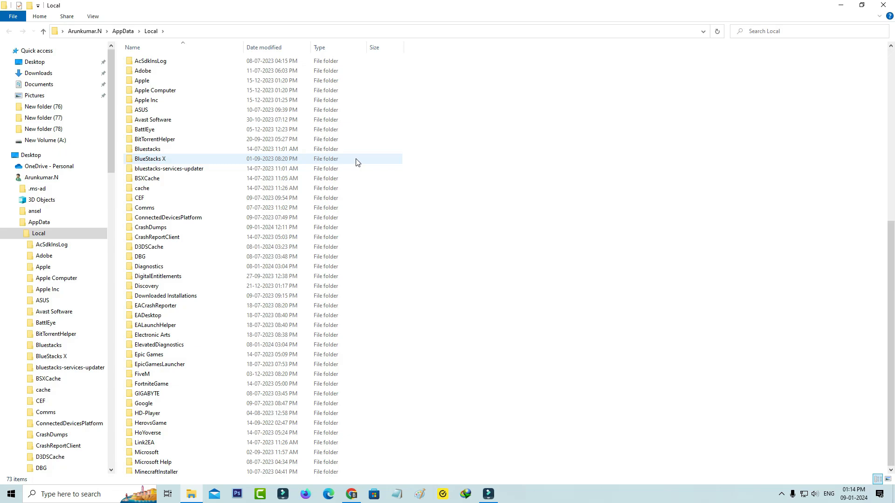
left_click(149, 409)
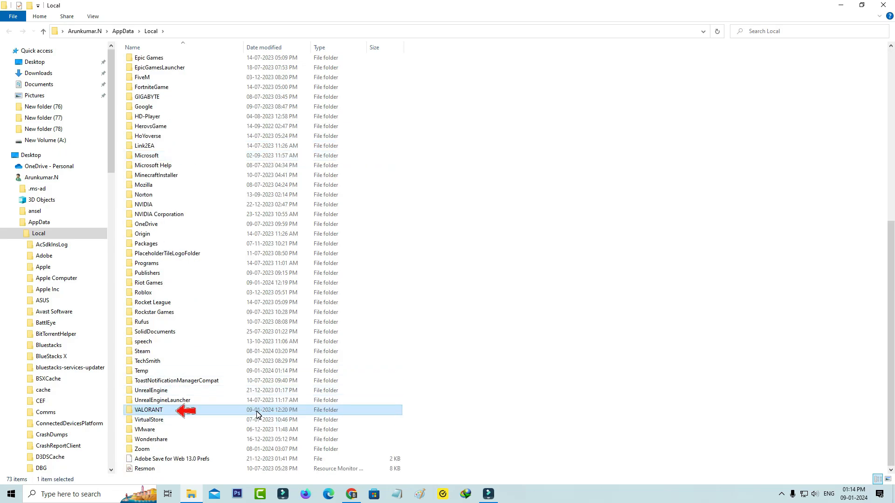
right_click(149, 409)
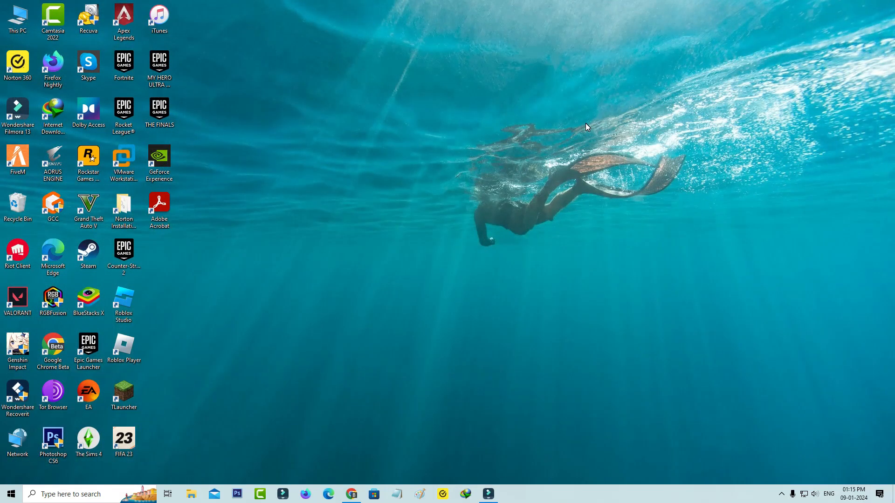
Step: Search for Control Panel and open its list of installed programs
type("control panel")
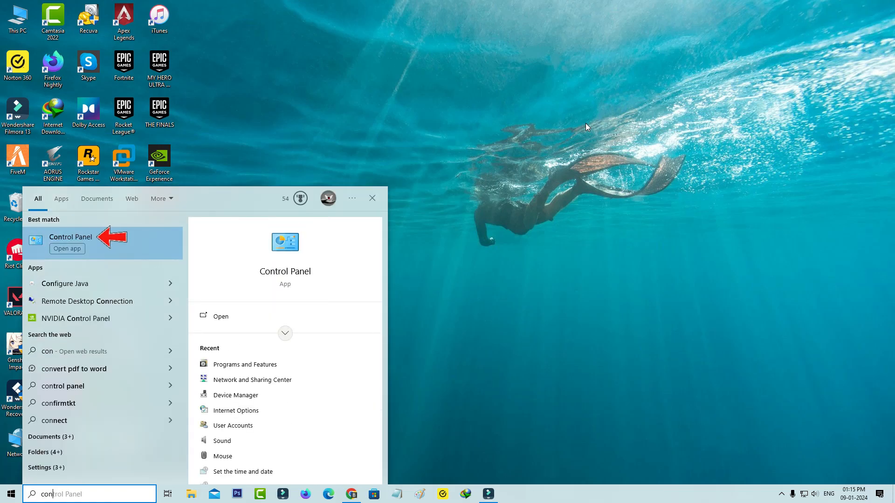
left_click(70, 237)
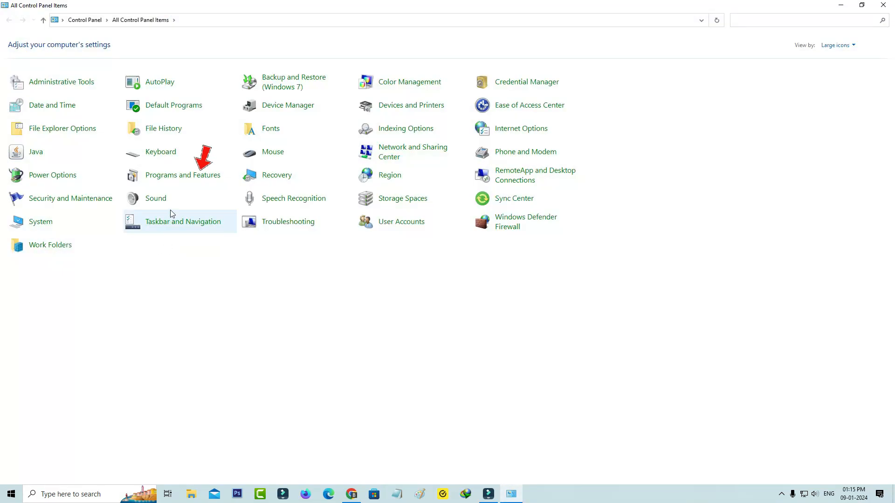
left_click(183, 174)
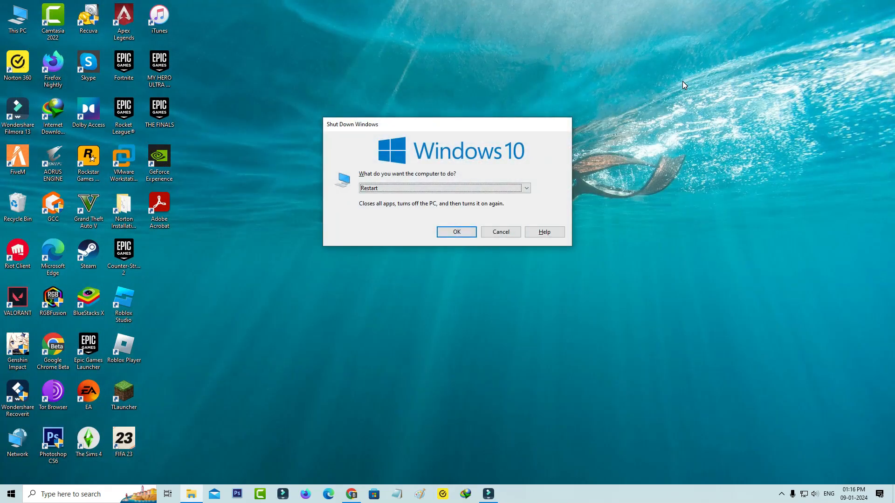
Step: Restart the PC, relaunch VALORANT, and sign in to the Riot account
left_click(500, 232)
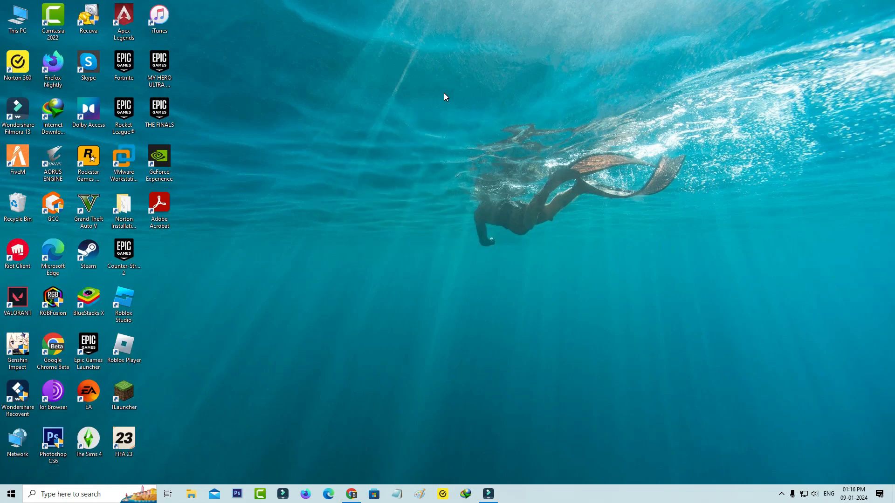
left_click(17, 299)
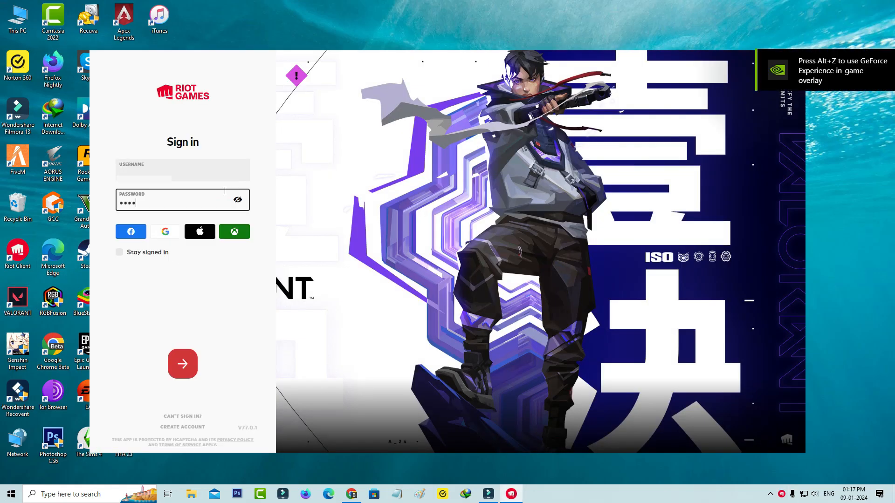
left_click(183, 363)
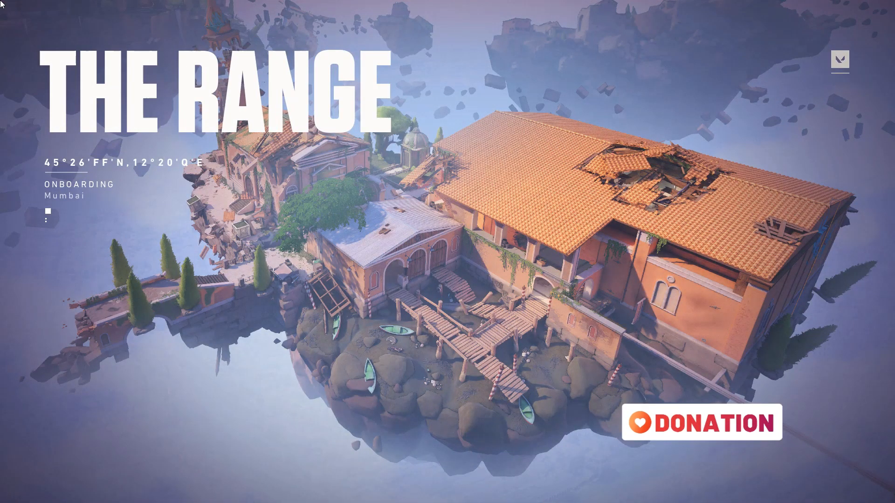